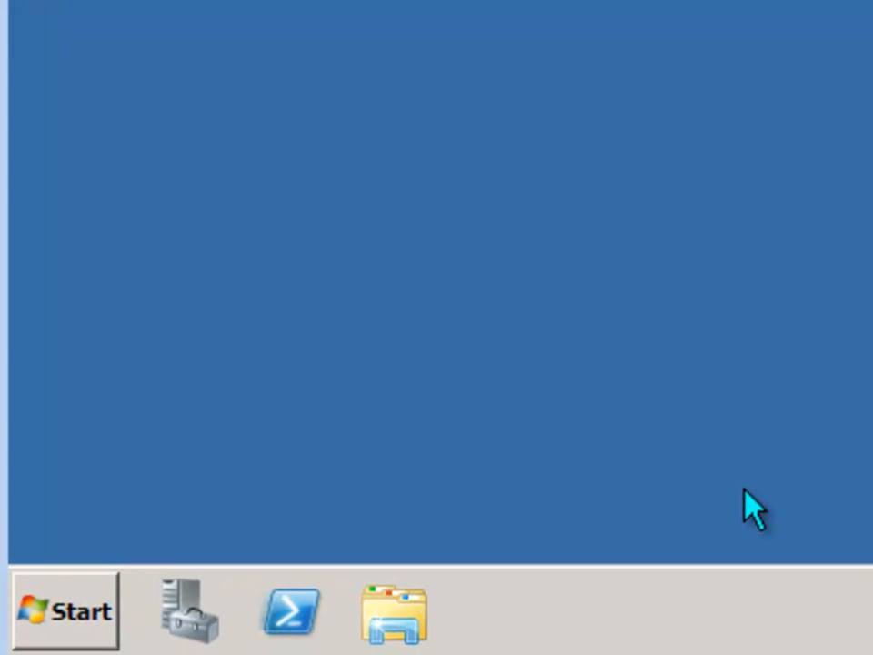
- Browse the Start menu's All Programs to the Microsoft Exchange Server 2010 folder
click(58, 611)
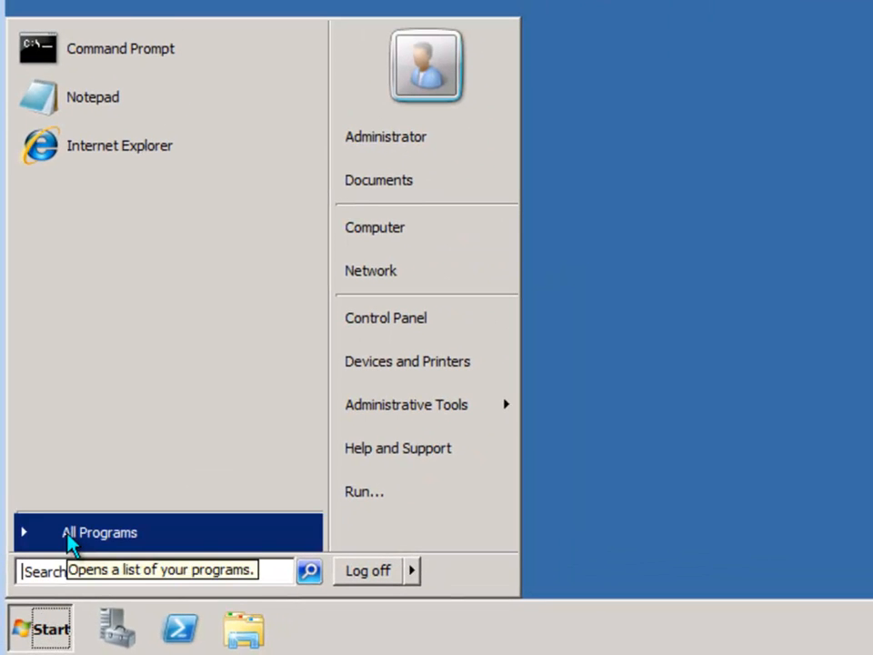
click(98, 532)
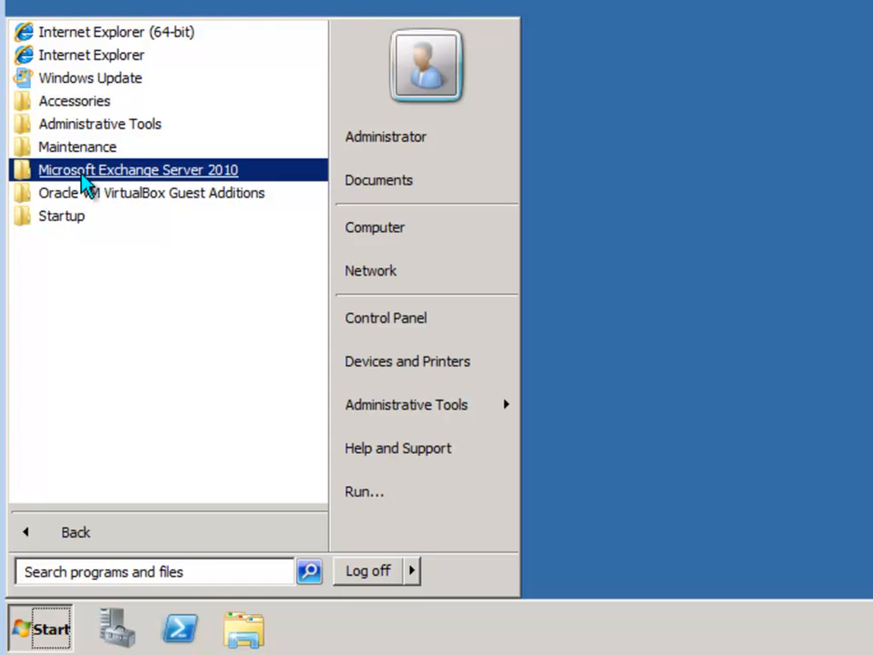
mouse_move(162, 174)
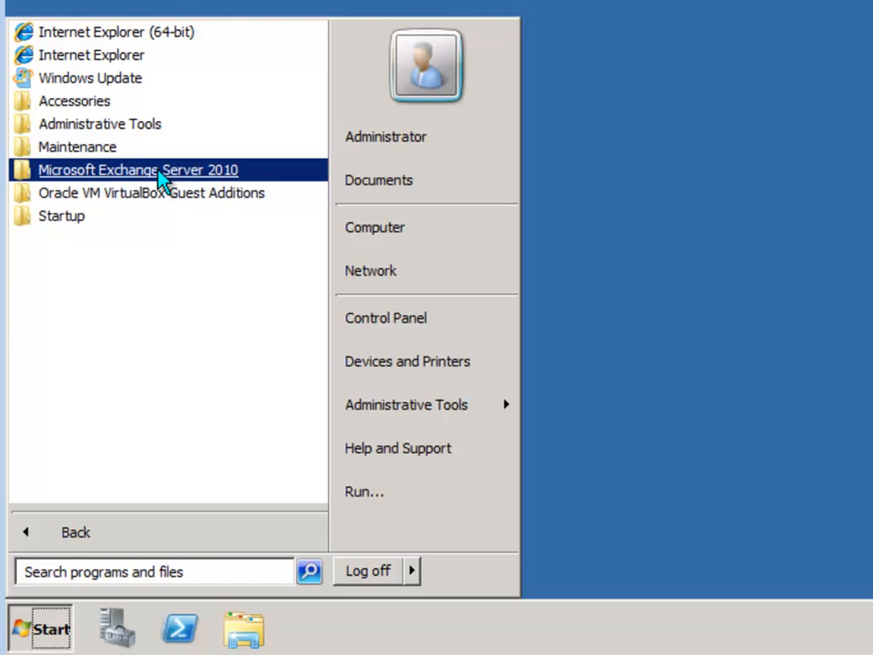
click(138, 170)
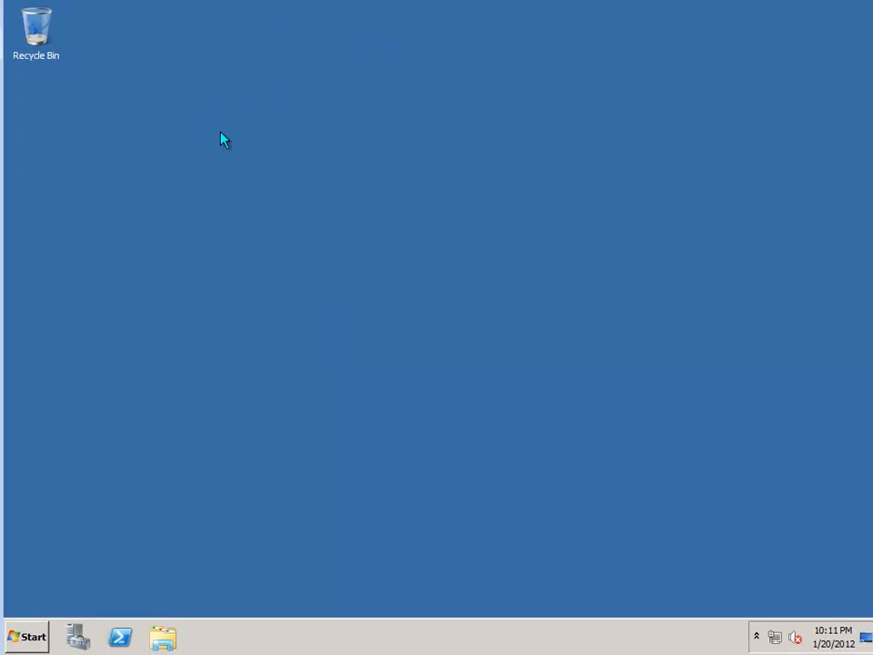
mouse_move(248, 273)
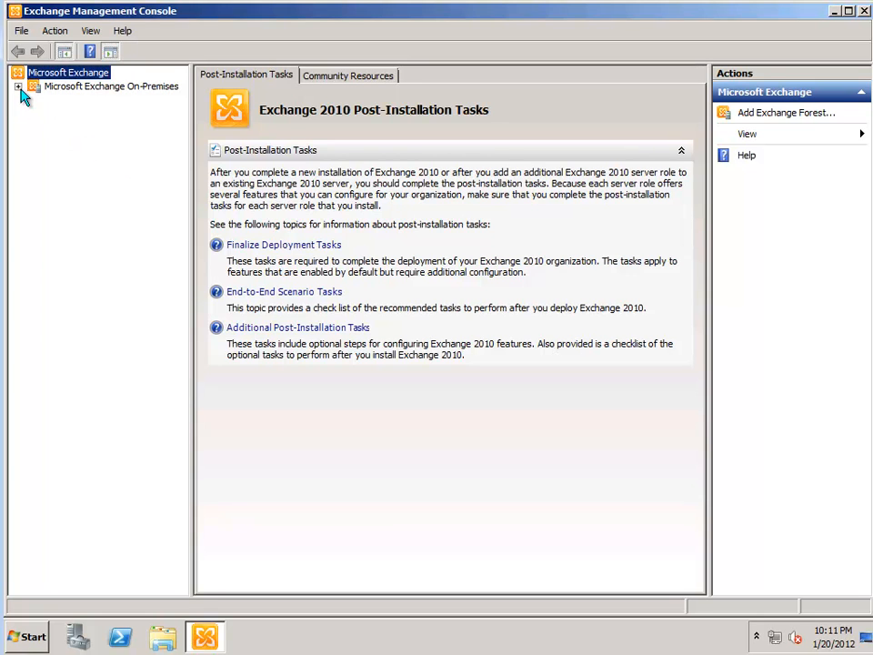
- Expand Microsoft Exchange On-Premises in the console tree
click(19, 86)
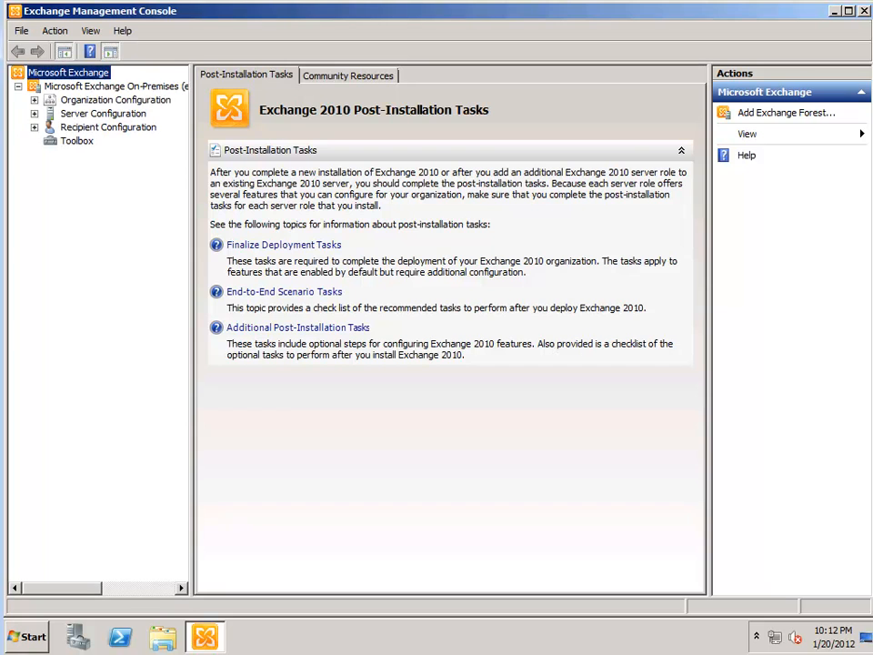
mouse_move(191, 268)
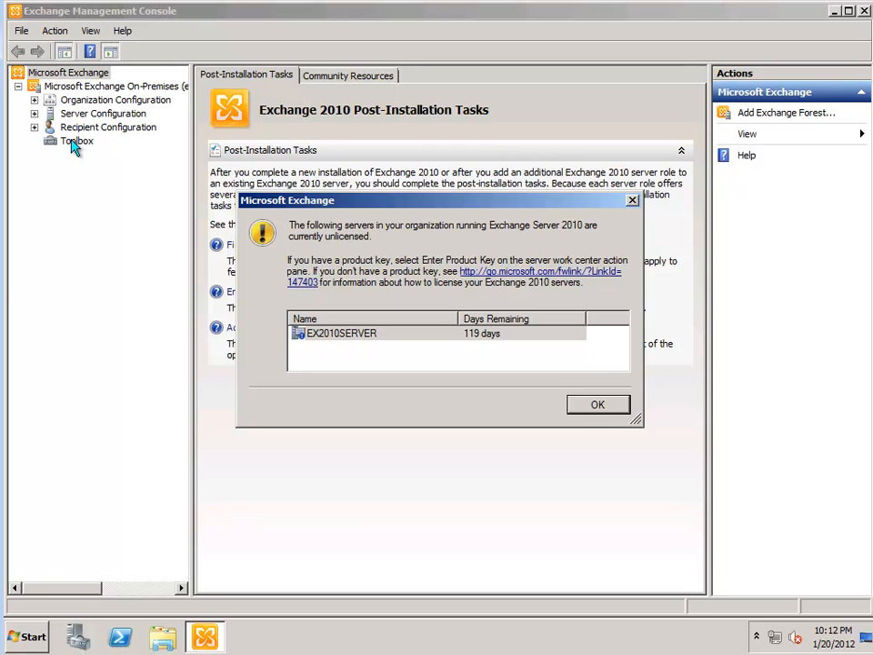
mouse_move(91, 102)
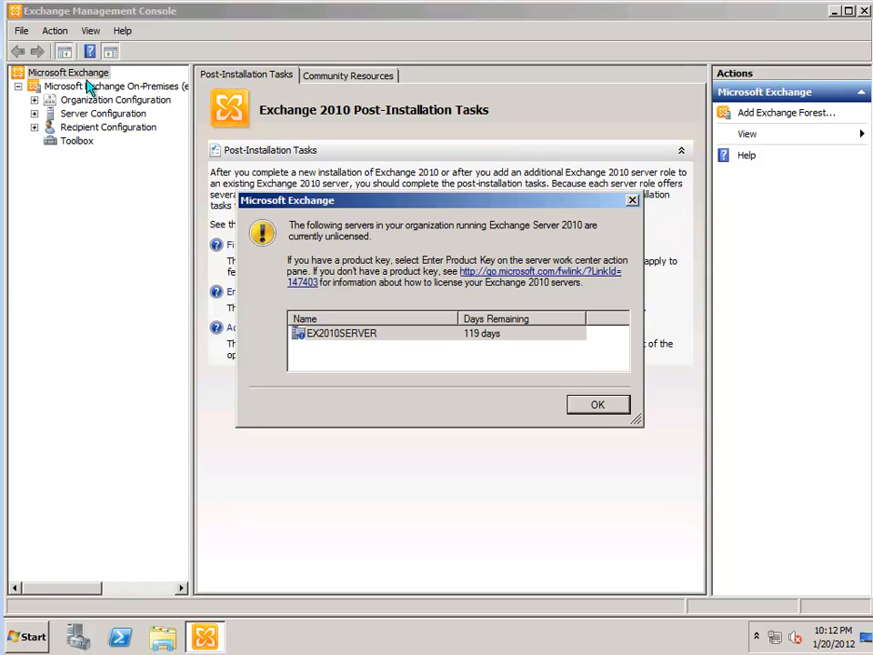
mouse_move(166, 254)
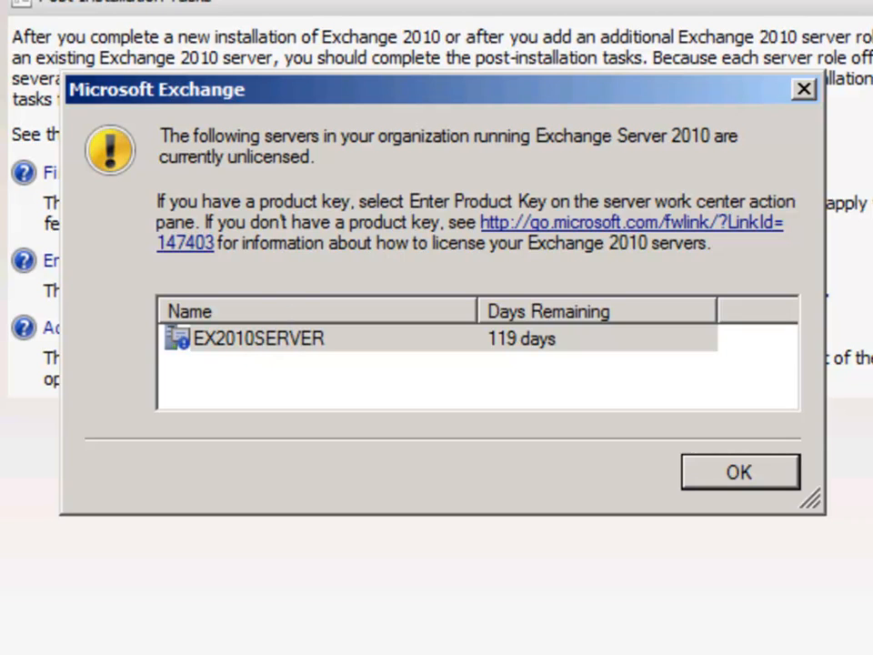
mouse_move(530, 382)
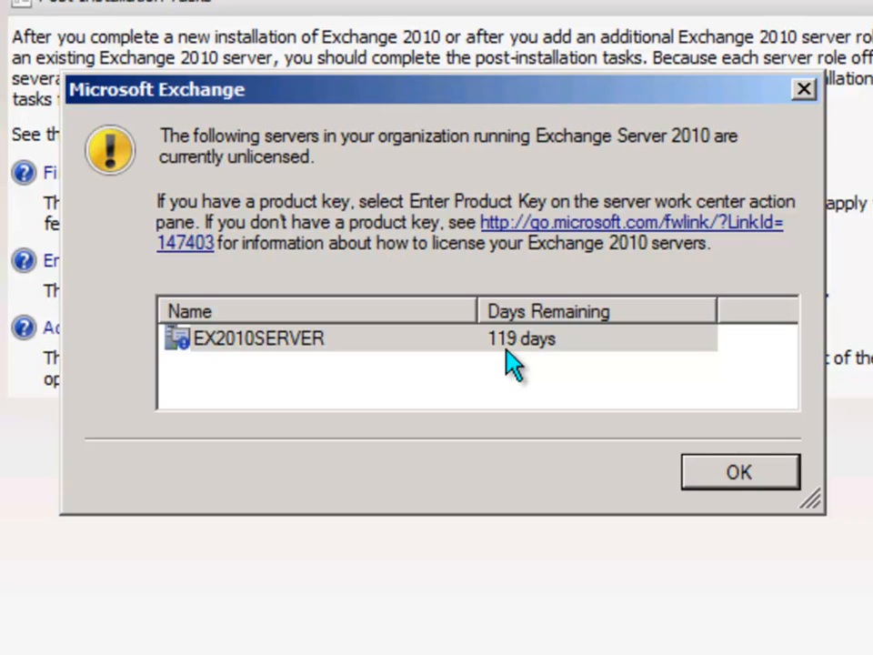
mouse_move(295, 359)
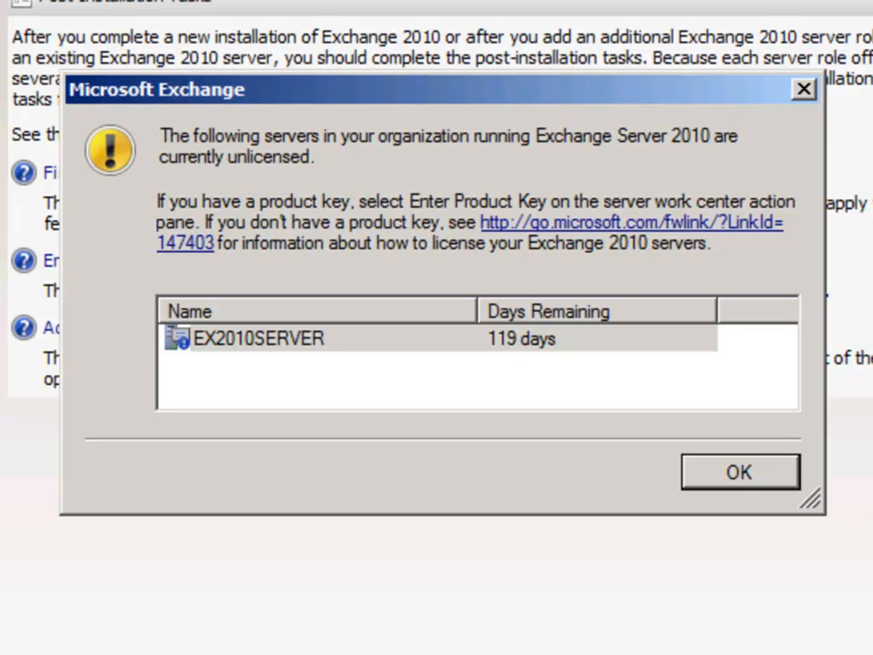
mouse_move(314, 369)
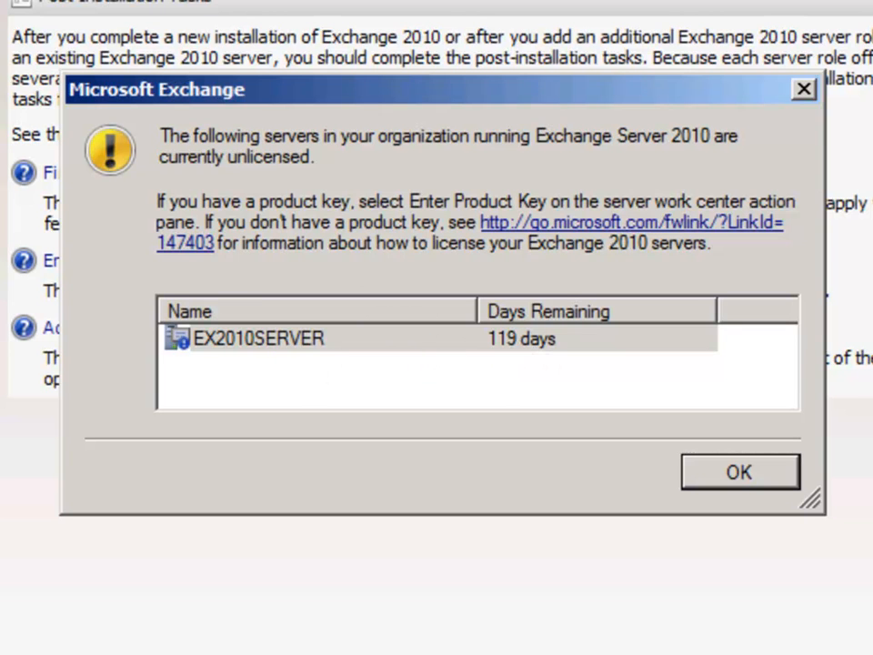
- Dismiss the unlicensed server warning, minimize the console, and start Exchange Management Shell
click(740, 471)
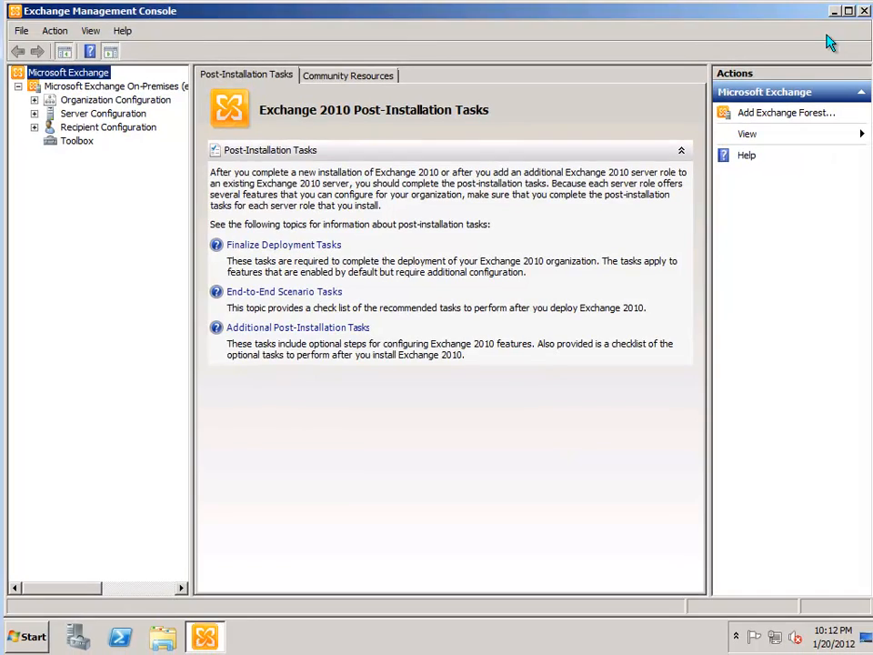
click(32, 636)
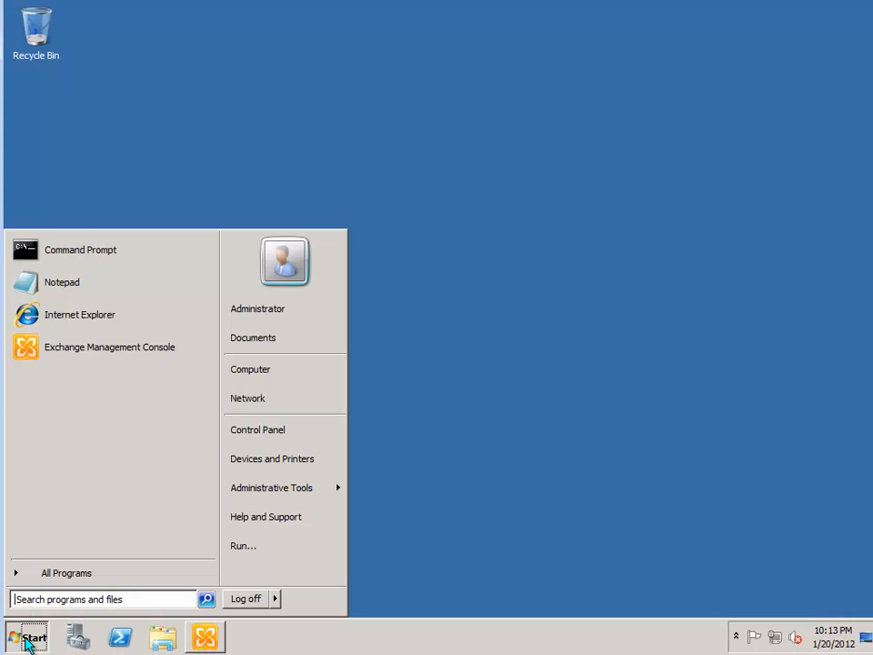
click(66, 572)
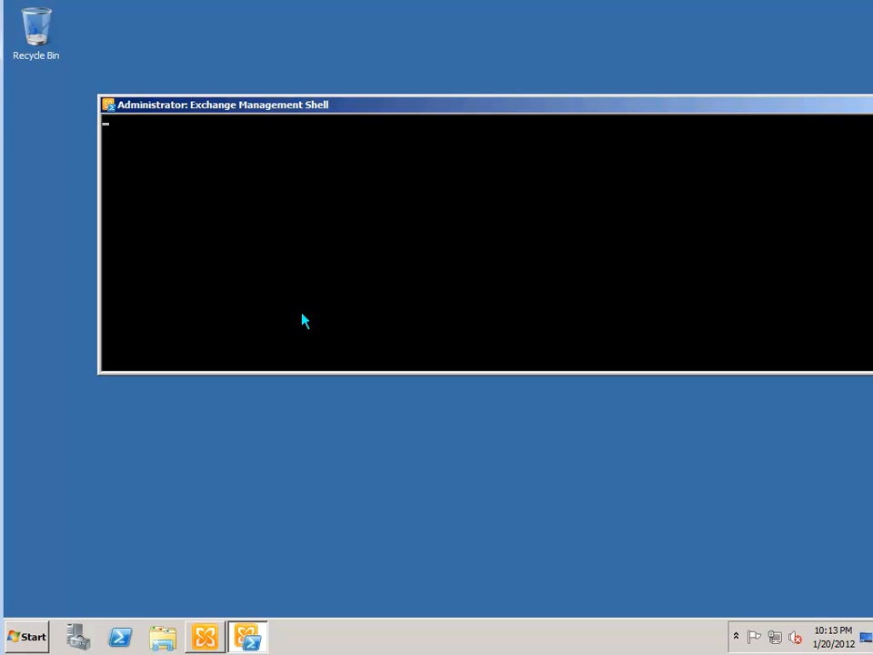
mouse_move(255, 122)
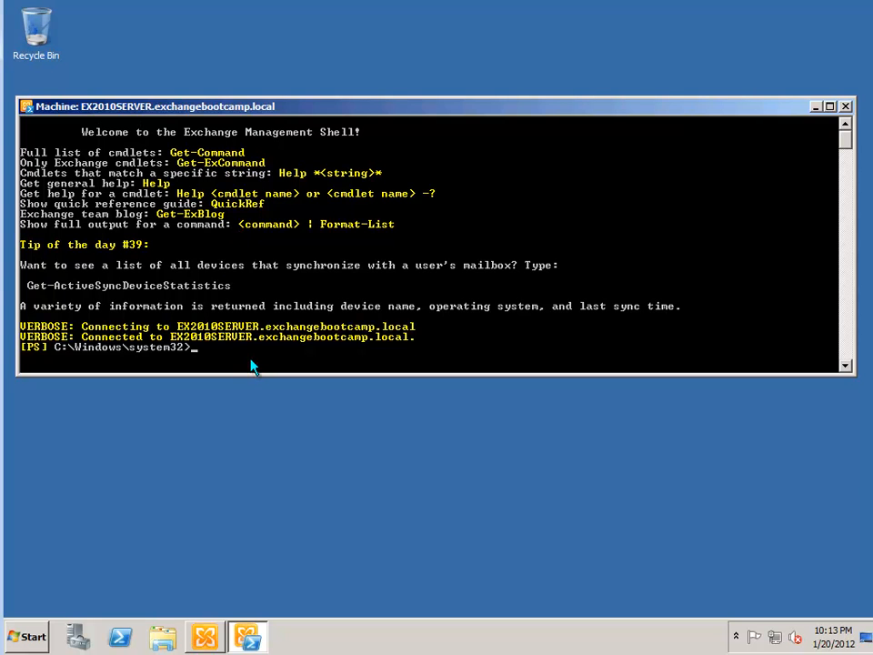
mouse_move(243, 451)
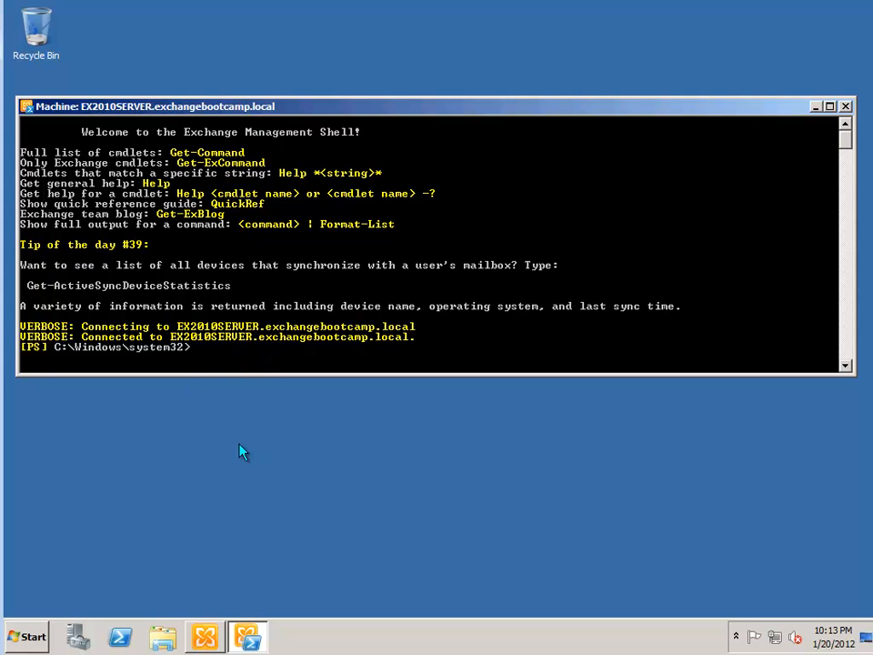
mouse_move(206, 638)
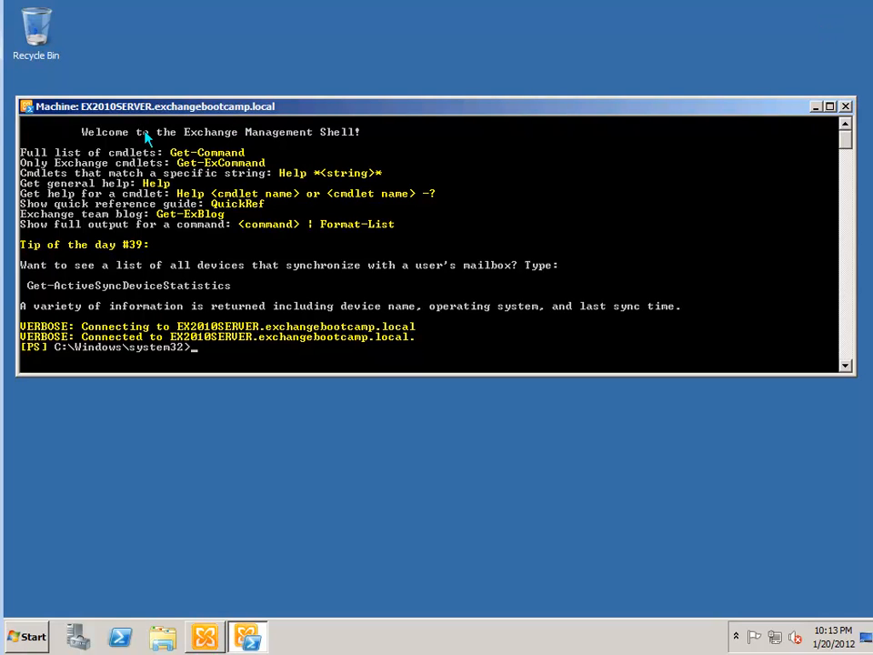
mouse_move(70, 120)
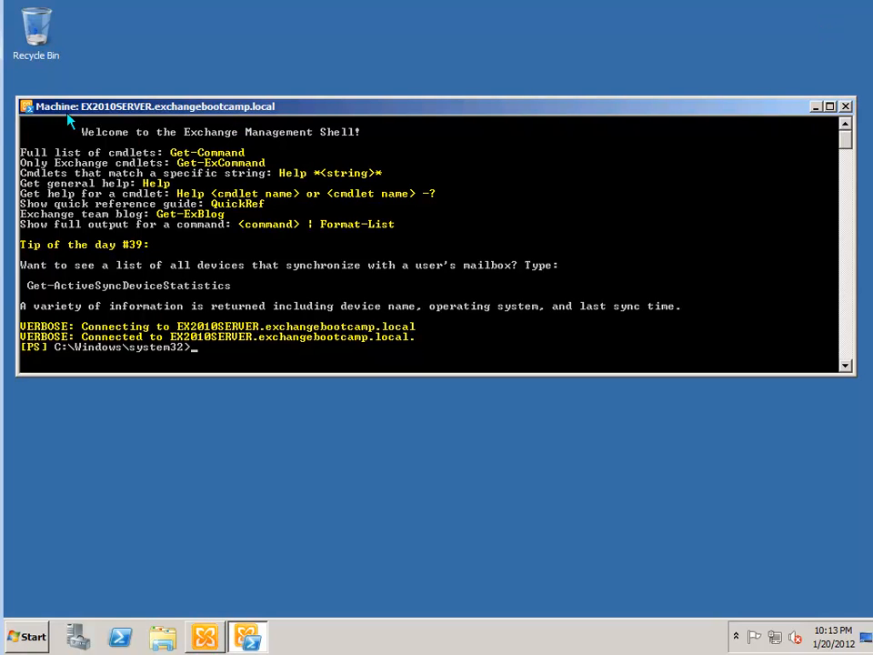